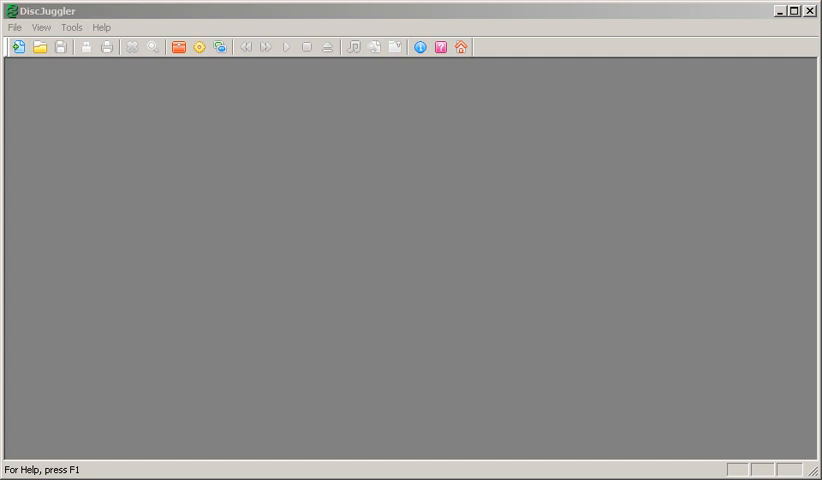
Step: Start a new task with 'Burn disc images' chosen as the task type
{"action": "left_click", "coordinate": [14, 28]}
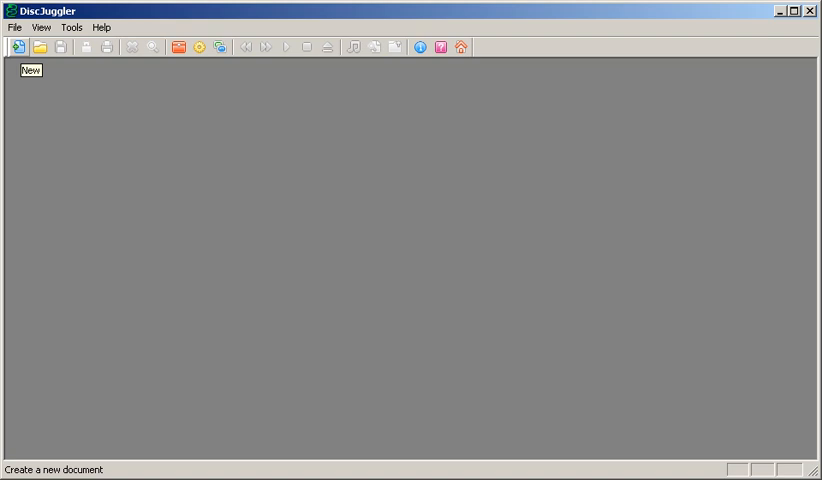
{"action": "left_click", "coordinate": [16, 48]}
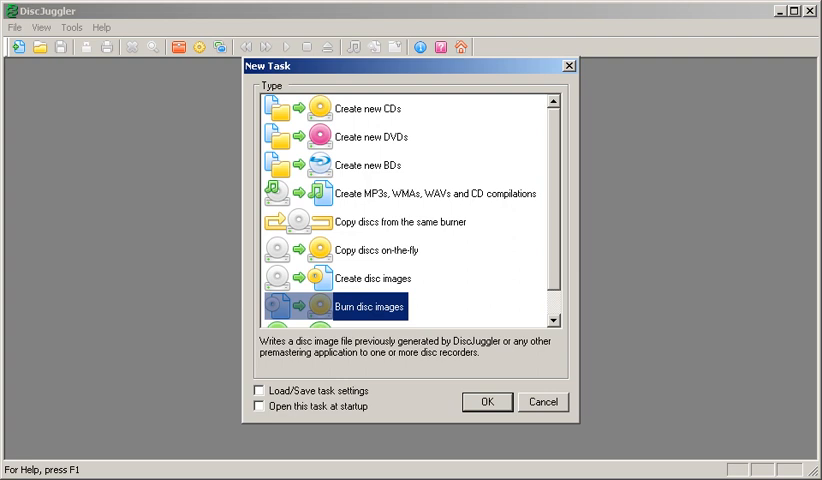
Step: Confirm the Burn disc images task so its source image browser appears
{"action": "left_click", "coordinate": [484, 400]}
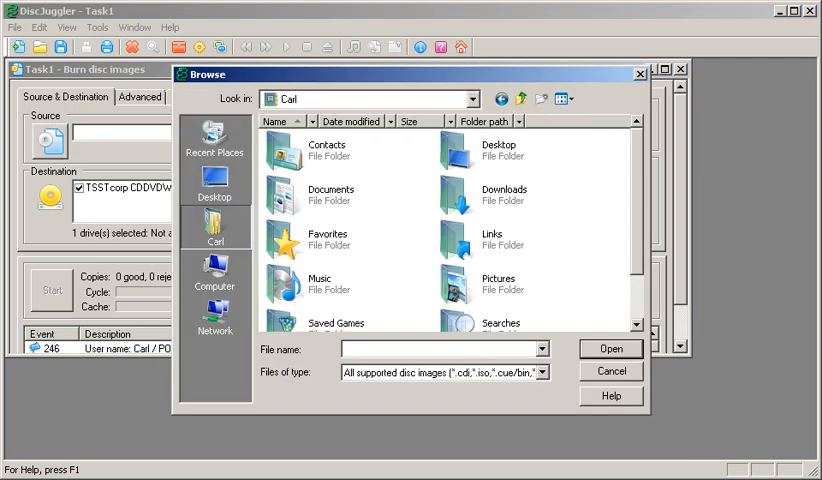
Step: Browse into Downloads, re-sort its contents and enter the Sonic Adventure folder
{"action": "double_click", "coordinate": [504, 196]}
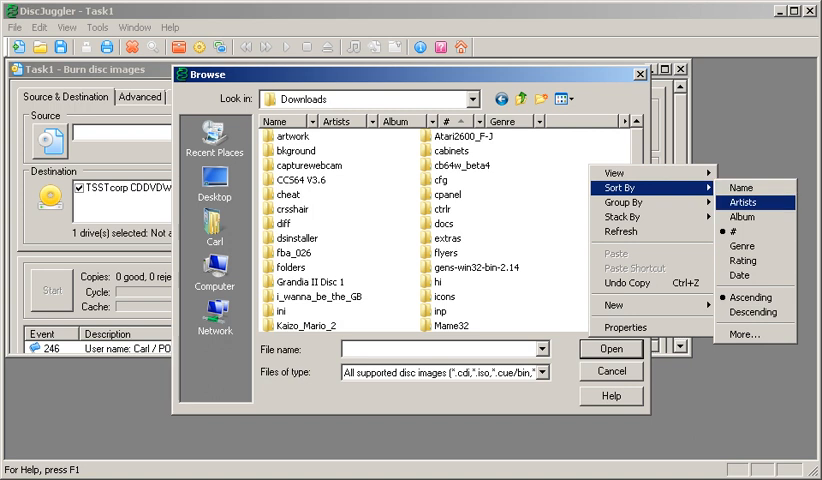
{"action": "left_click", "coordinate": [746, 200]}
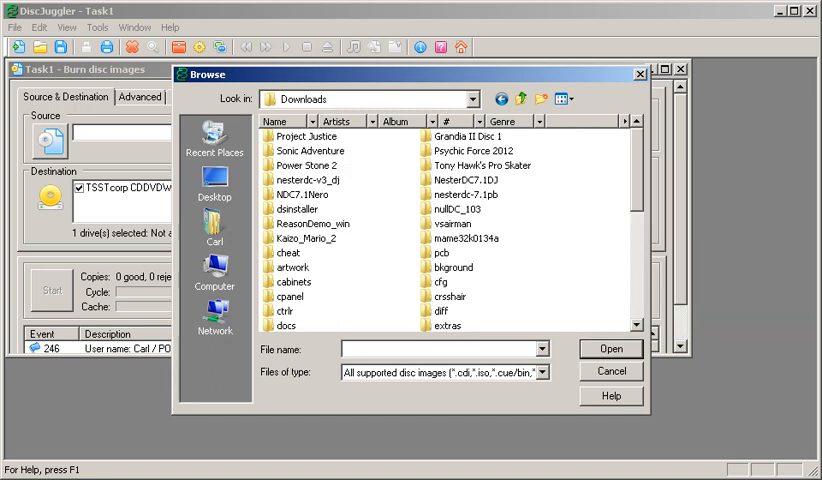
{"action": "double_click", "coordinate": [308, 150]}
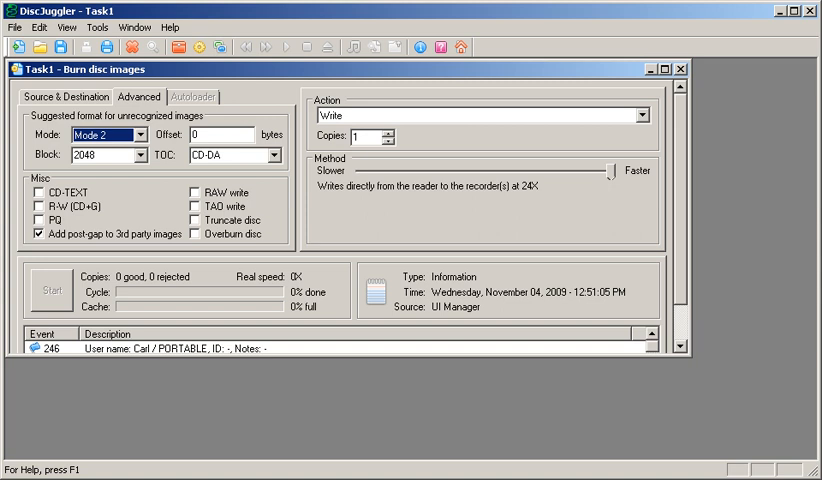
Step: Enable RAW write alongside Mode 2, then return to Source & Destination settings
{"action": "left_click", "coordinate": [188, 192]}
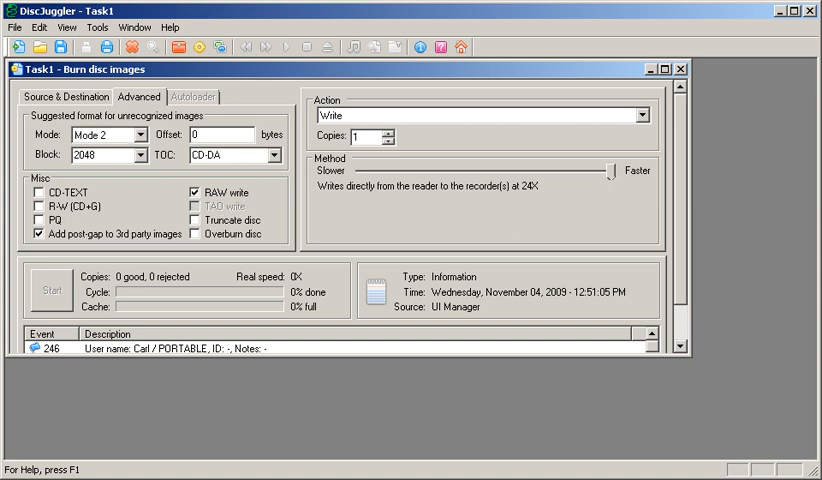
{"action": "left_click", "coordinate": [64, 96]}
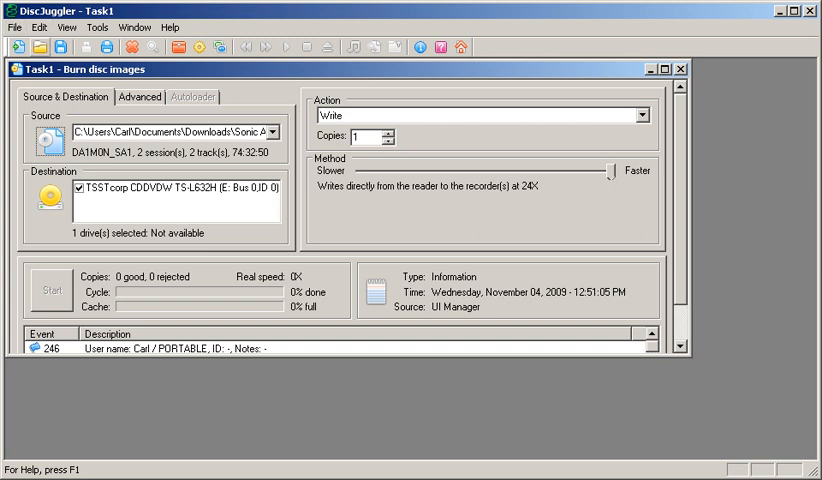
{"action": "mouse_move", "coordinate": [36, 48]}
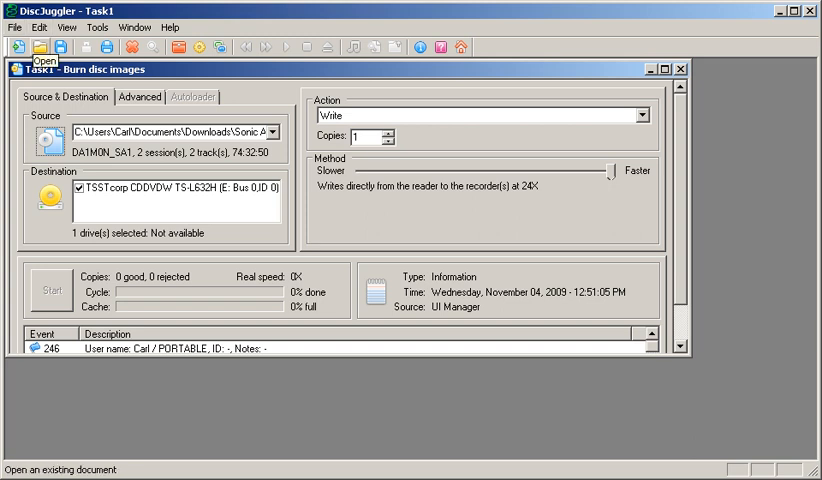